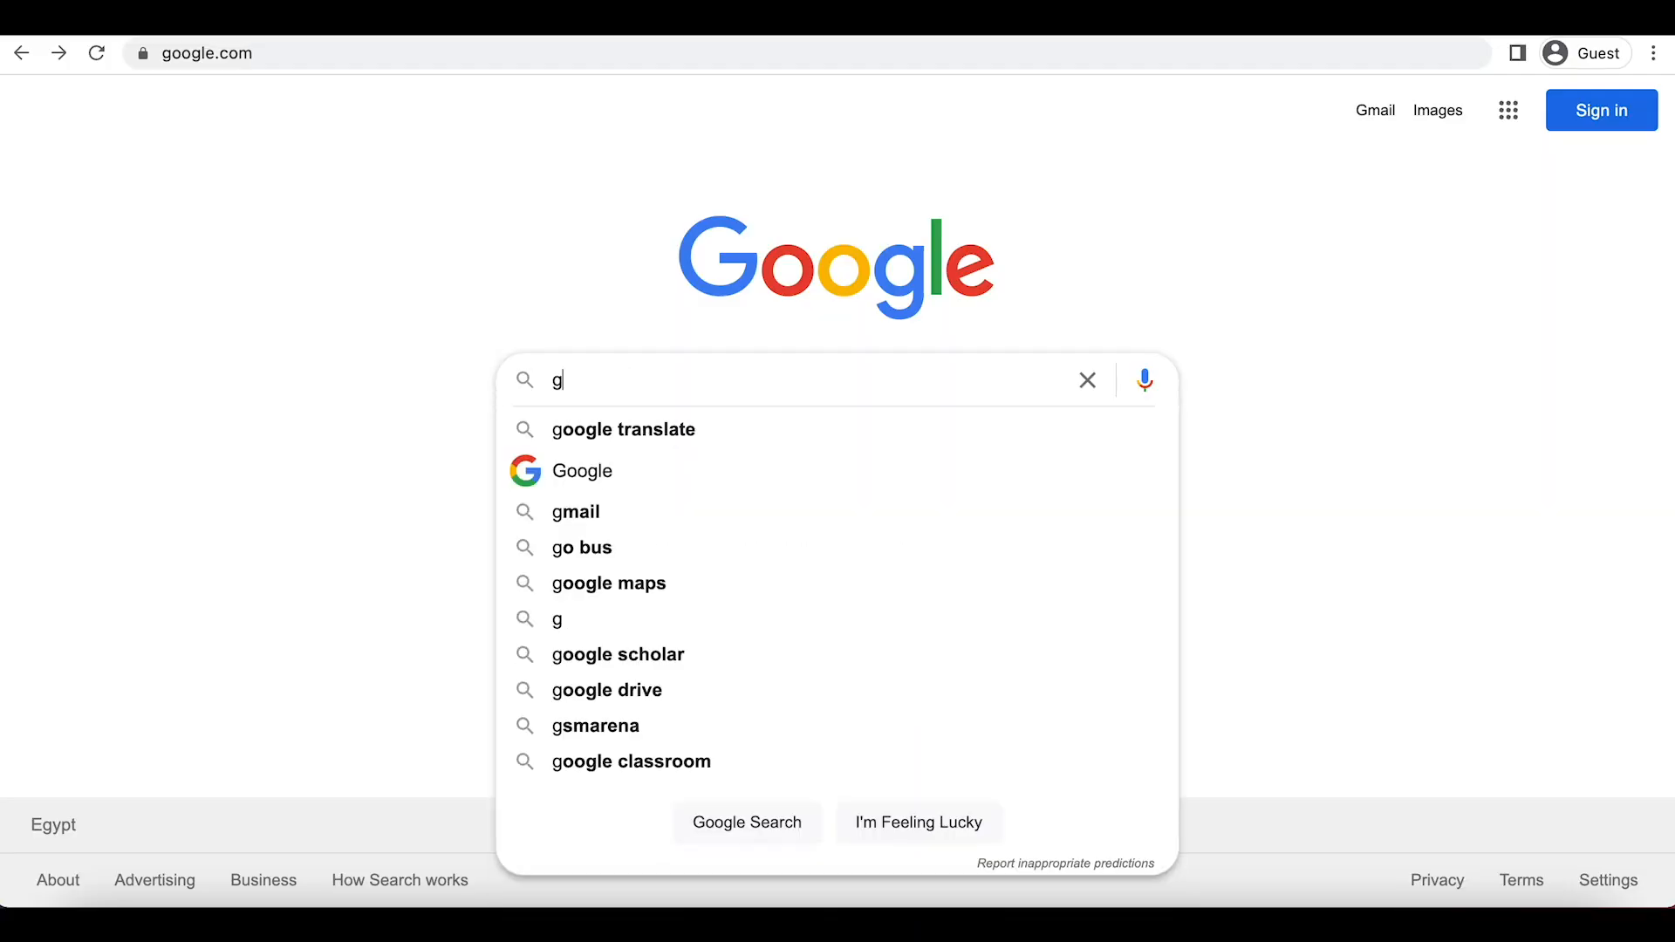
# Step: Search Google for 'gammal tech' and open the gammal.tech result
pyautogui.write('ammal tech')
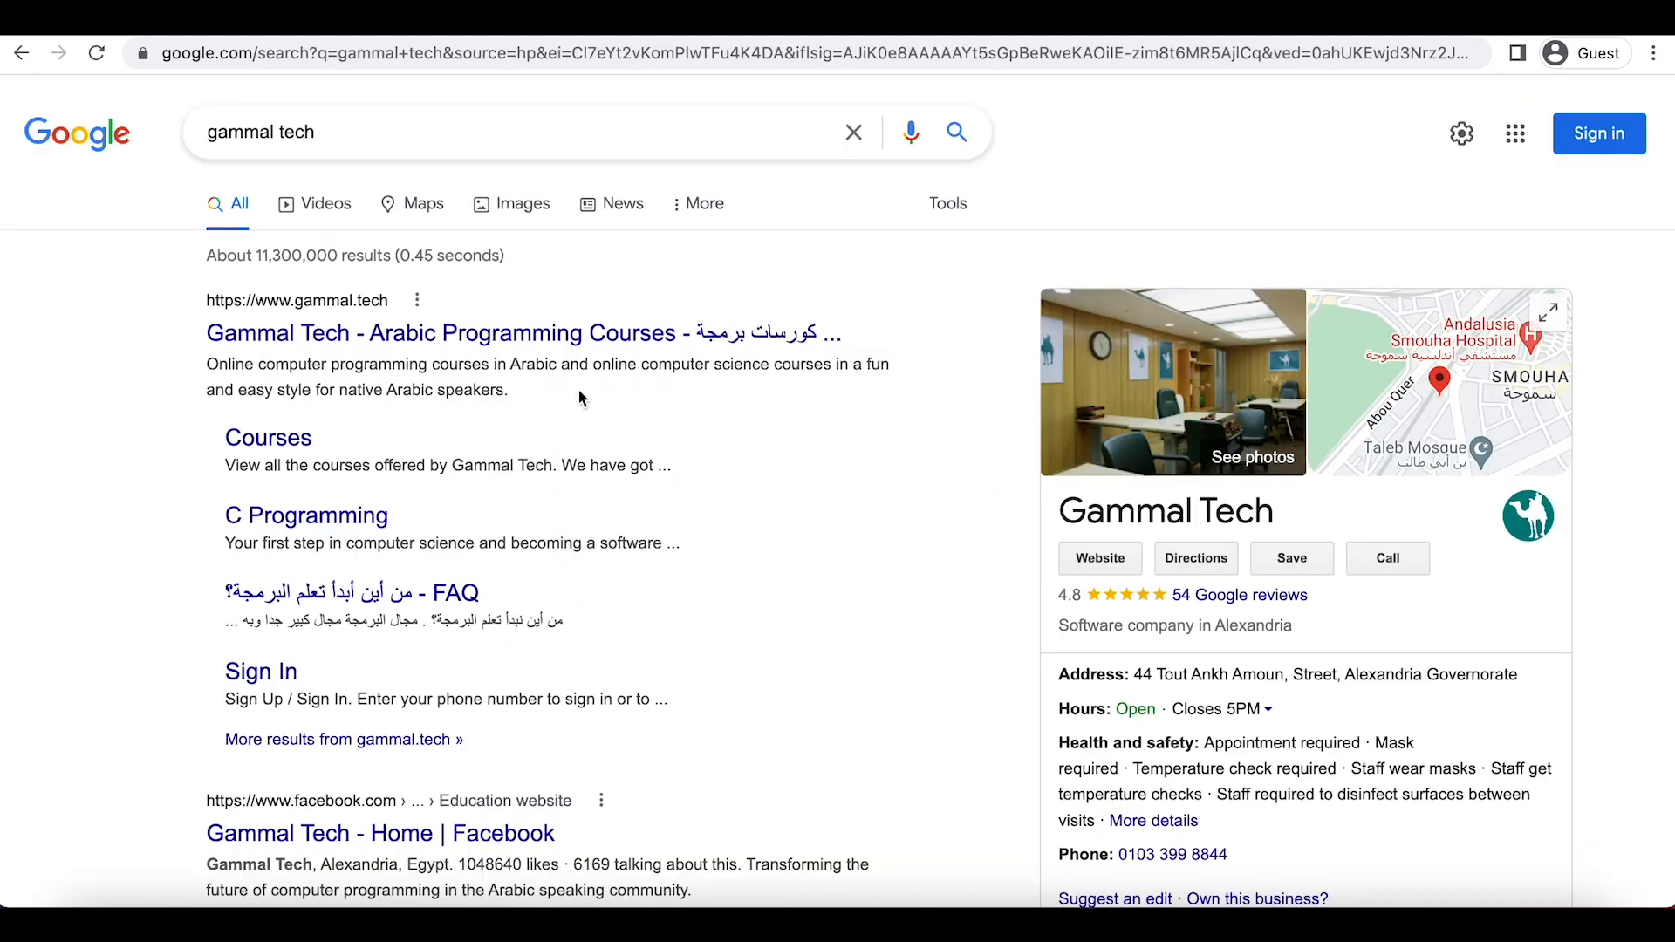
pyautogui.click(433, 332)
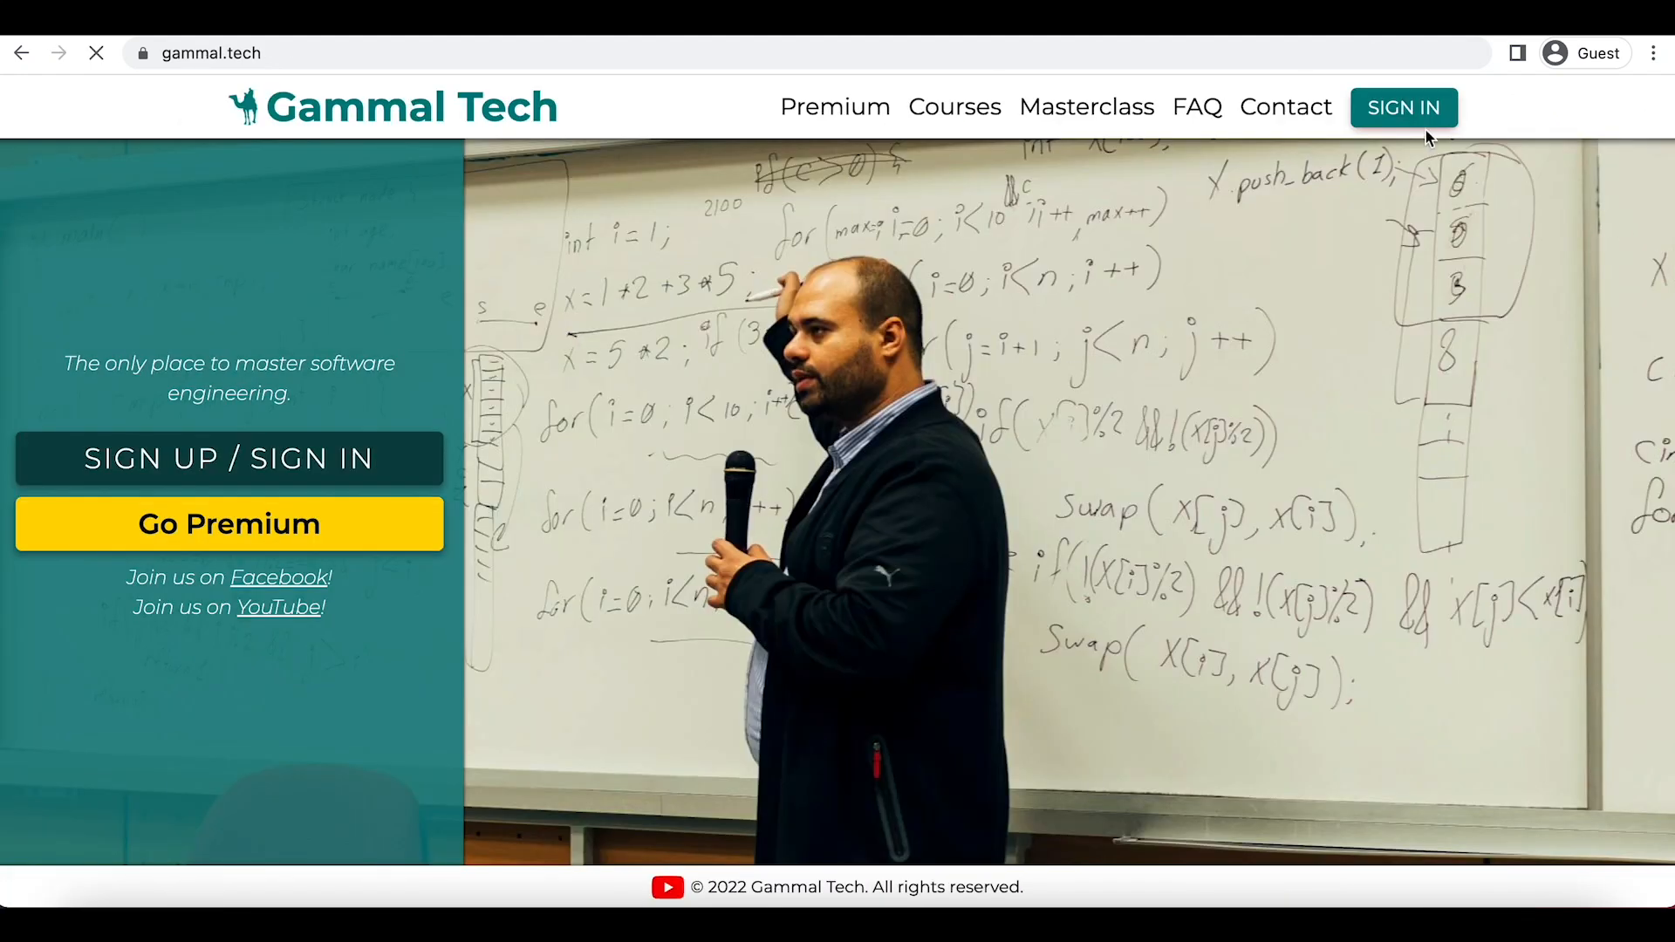
# Step: Sign in to Gammal Tech with a phone number, confirming with the SMS verification code
pyautogui.click(1403, 106)
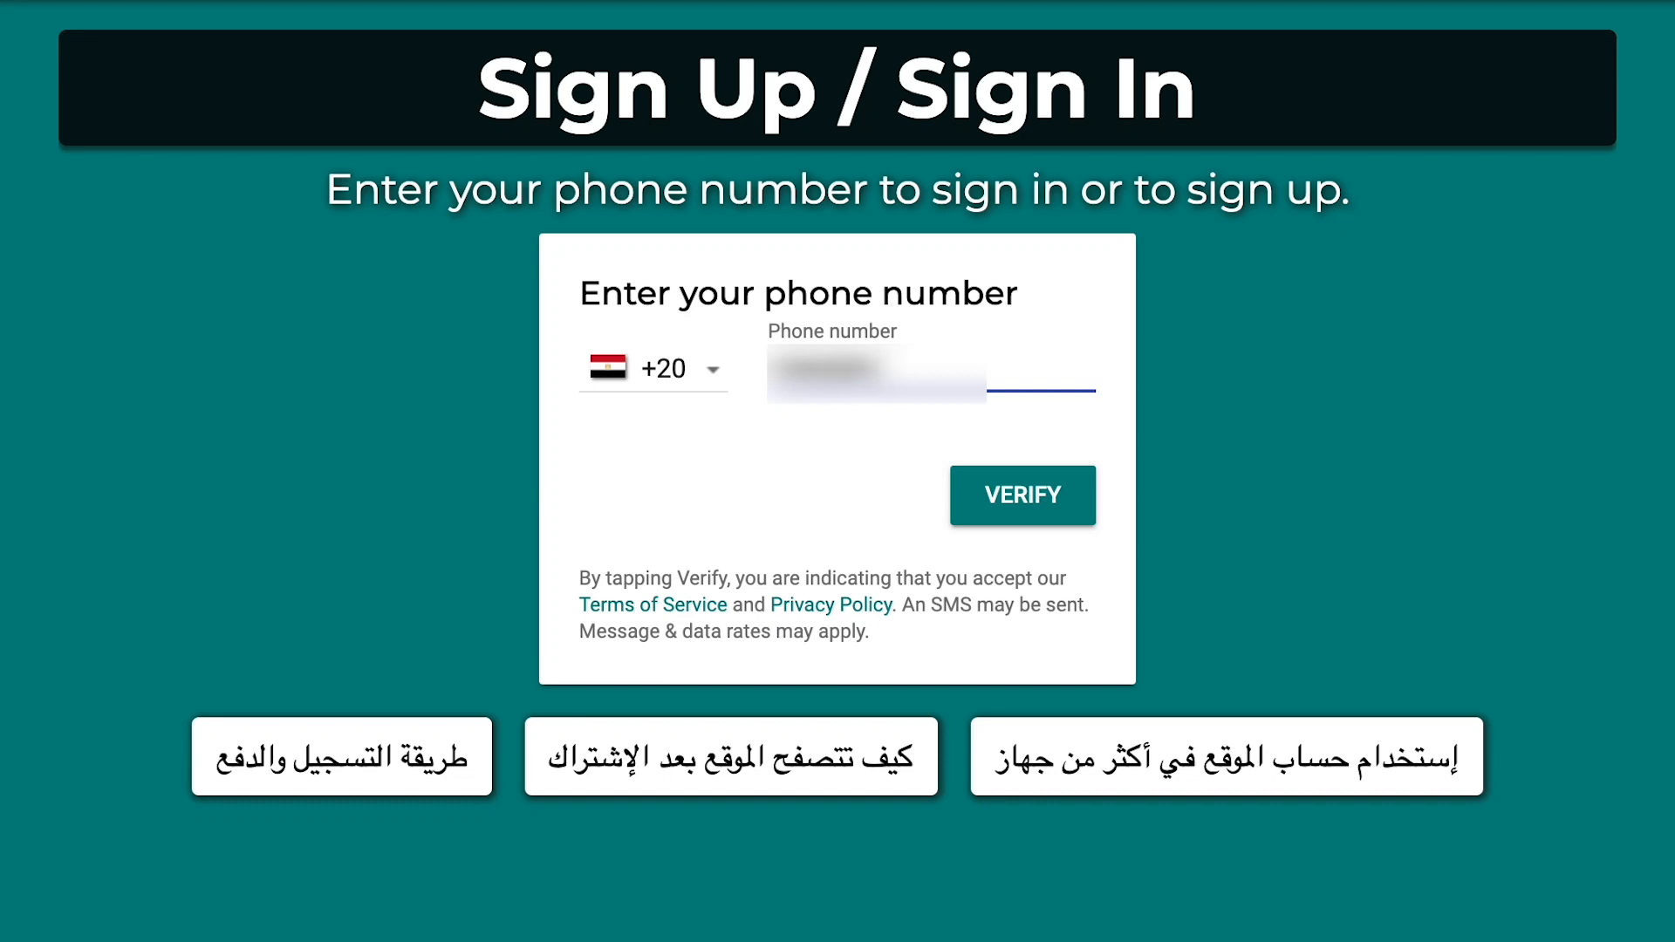
pyautogui.click(1022, 494)
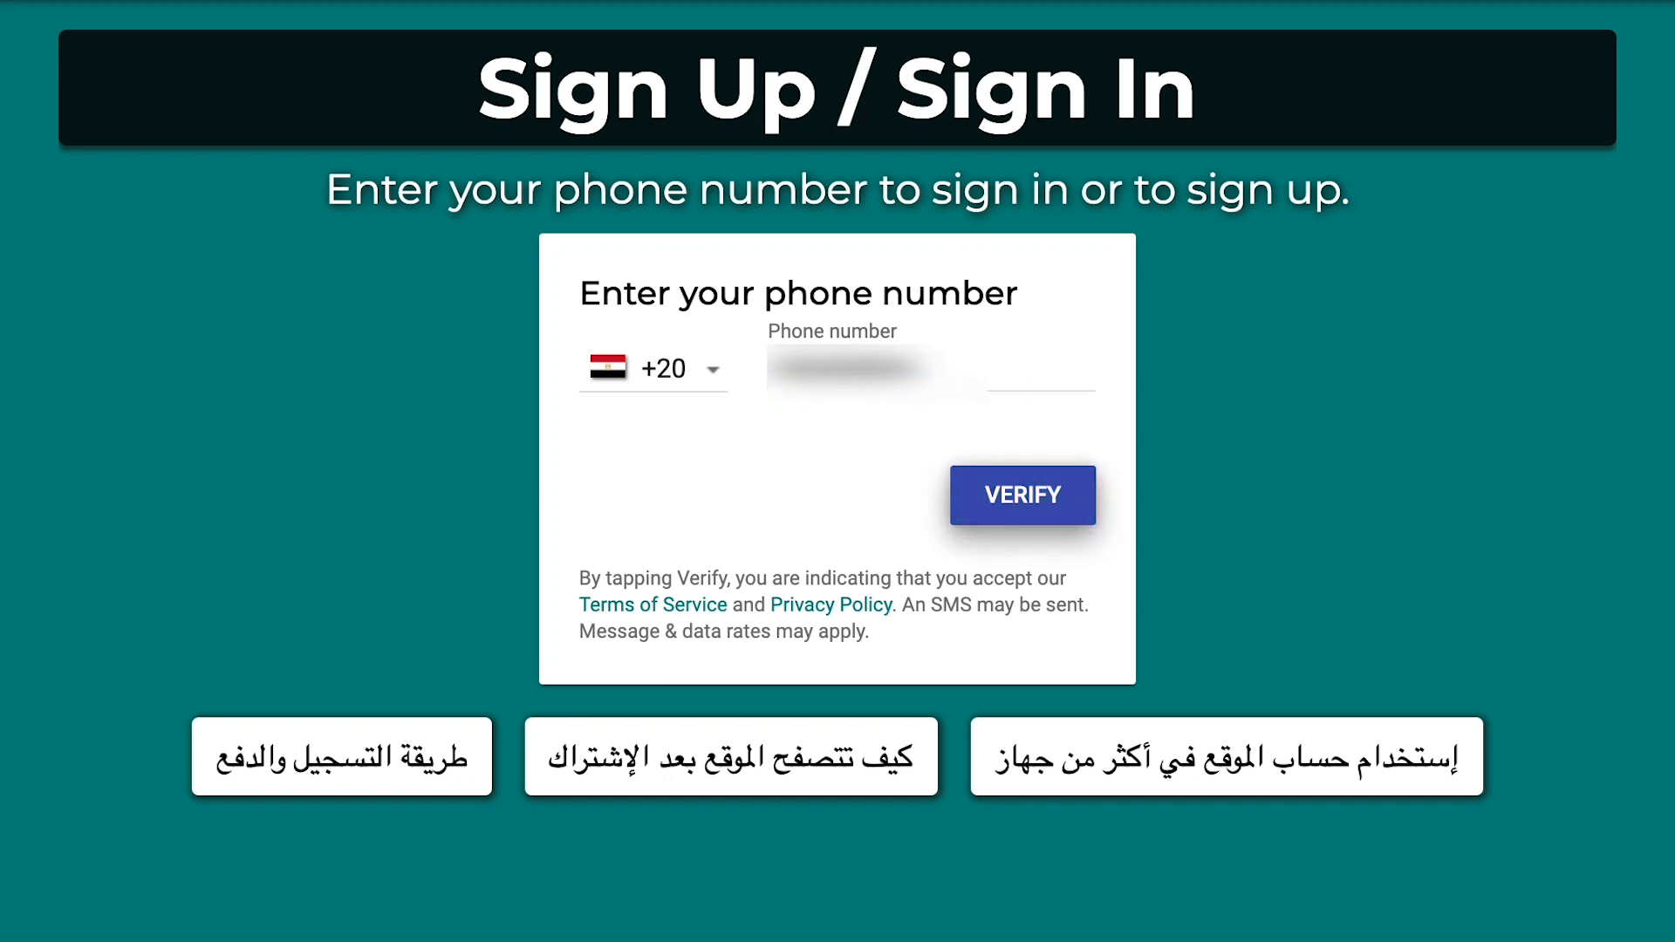
pyautogui.click(1020, 494)
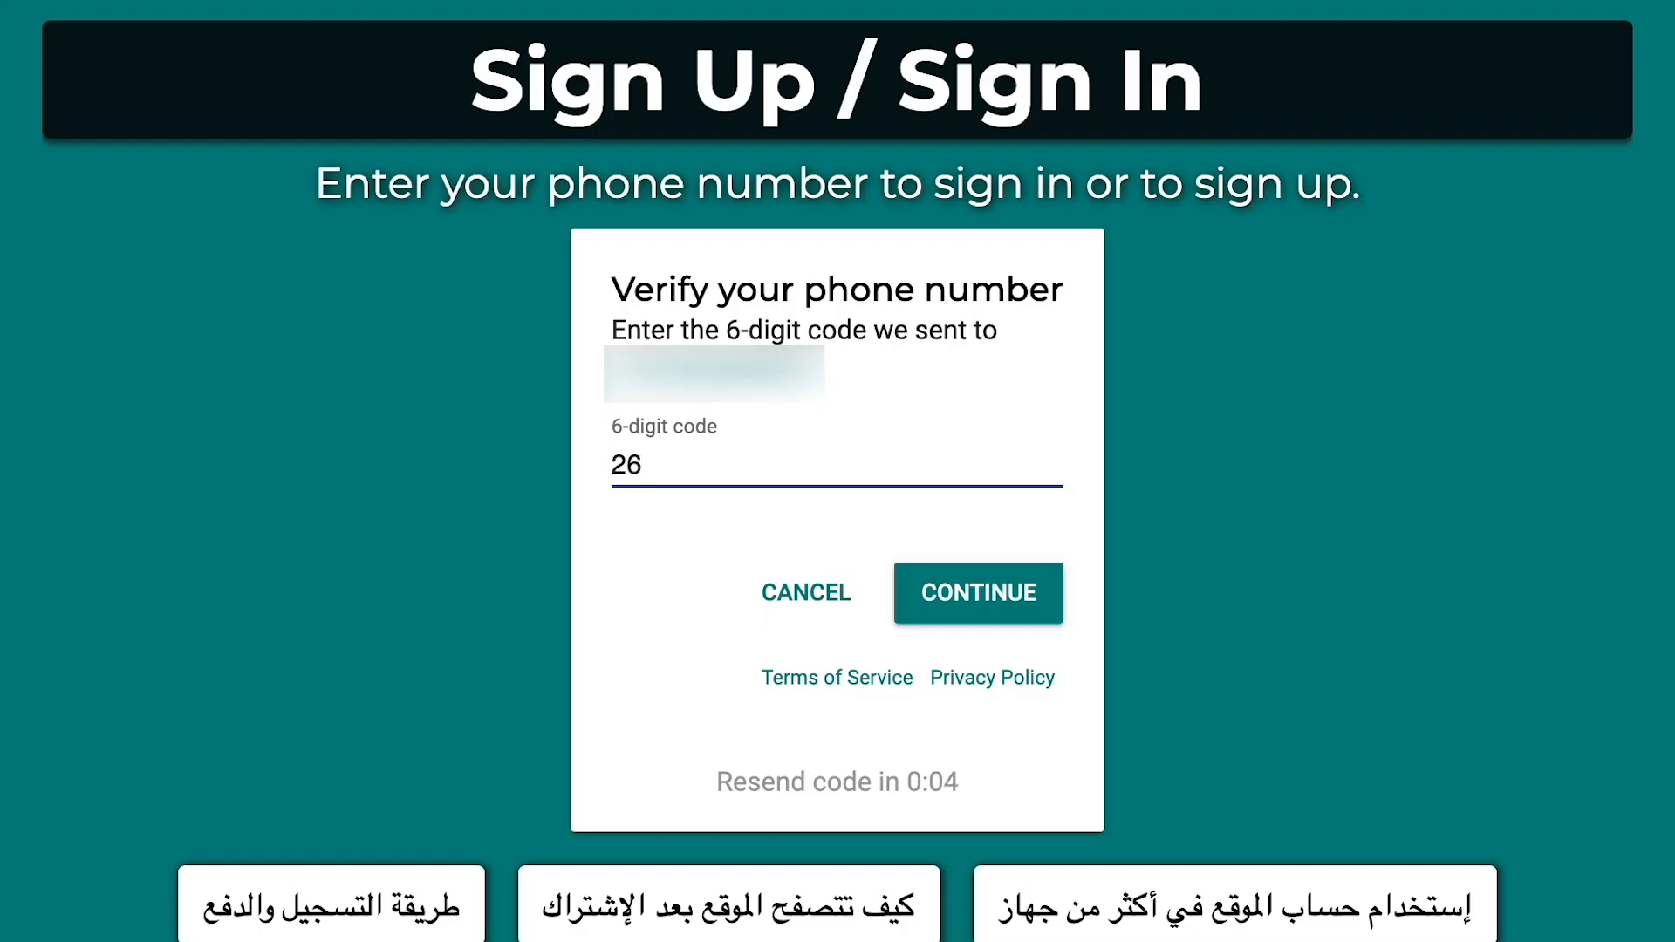
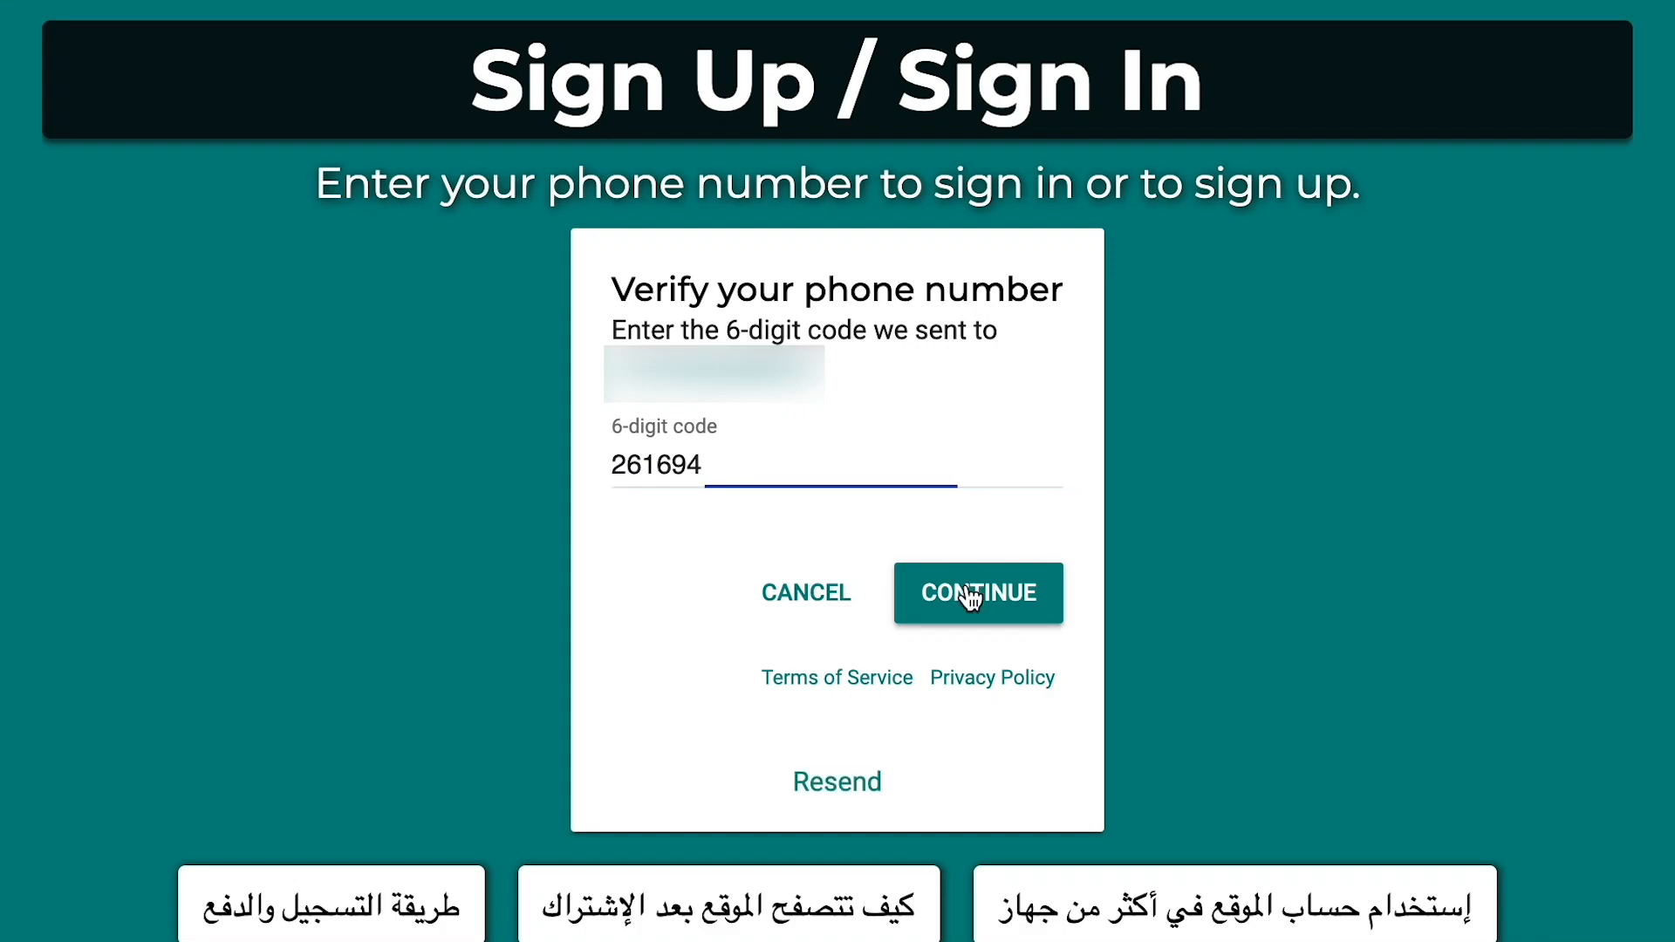
pyautogui.click(976, 593)
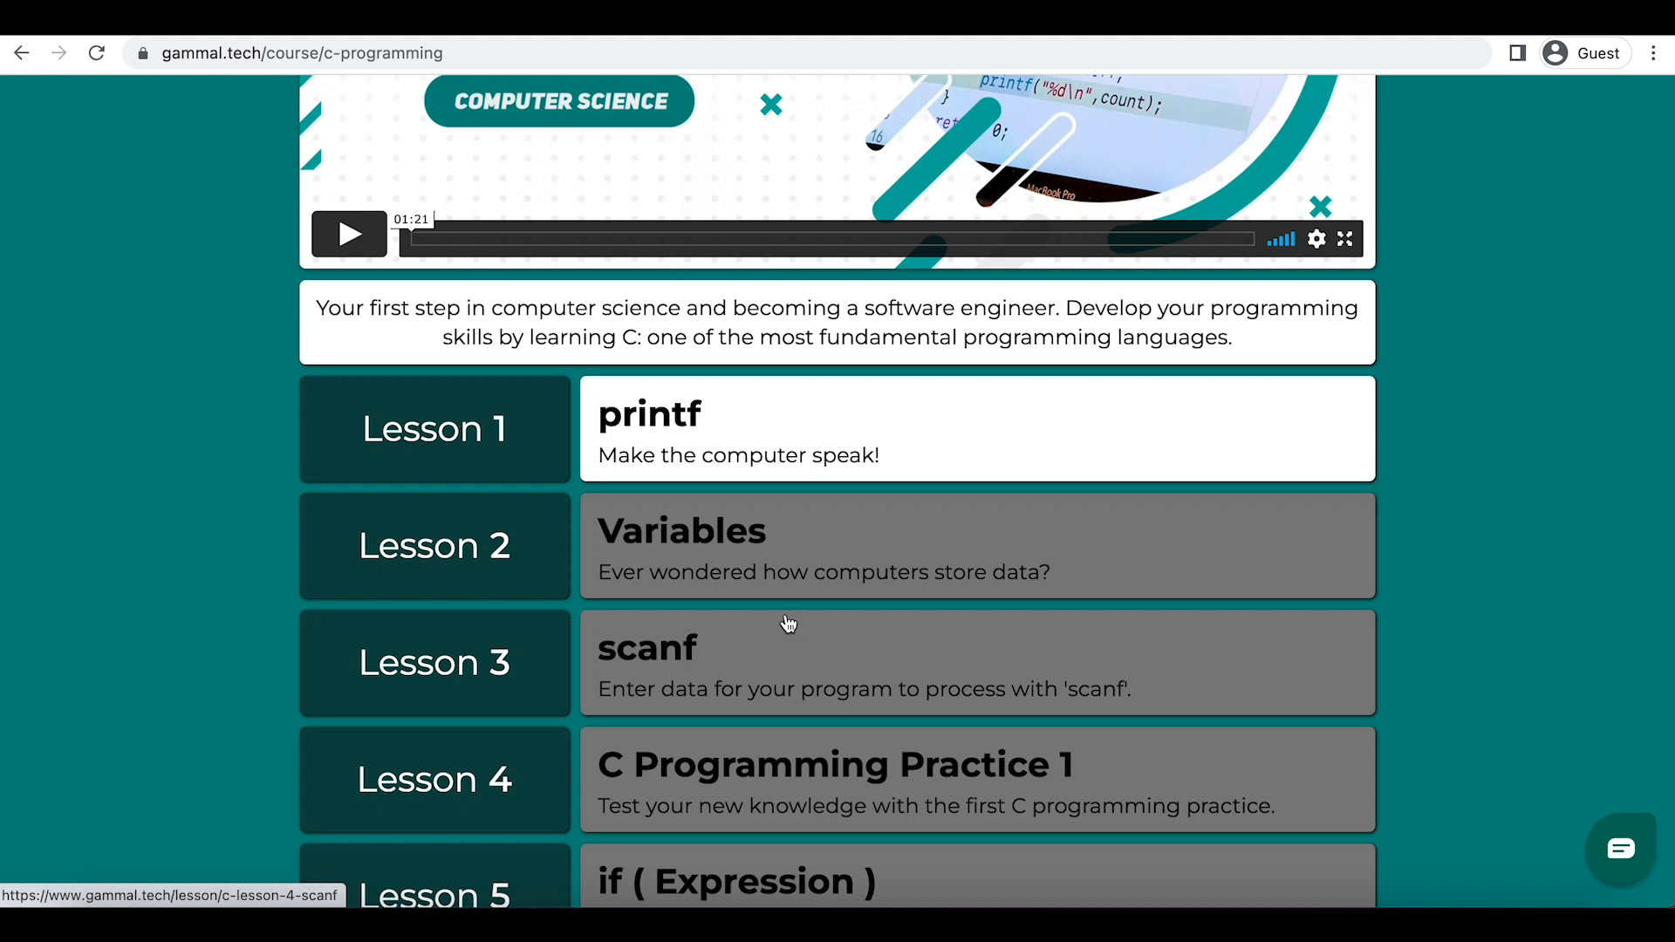
pyautogui.moveTo(796, 447)
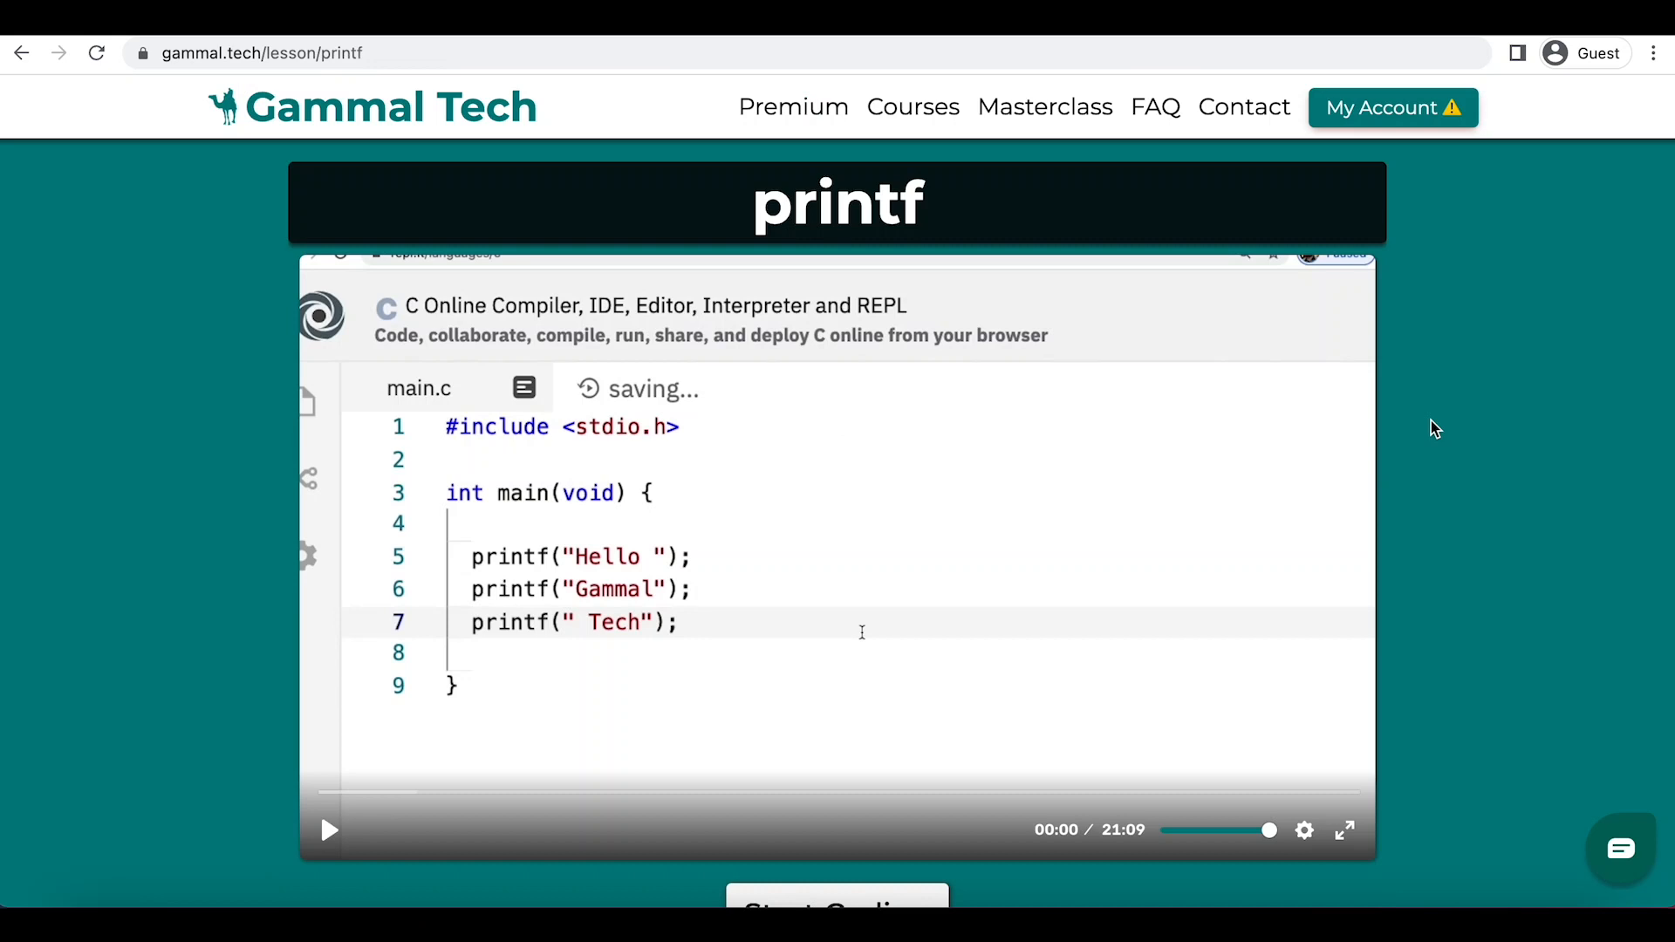
# Step: Switch the printf Lesson Summary to English and scroll through the summary PDF
pyautogui.scroll(-3)
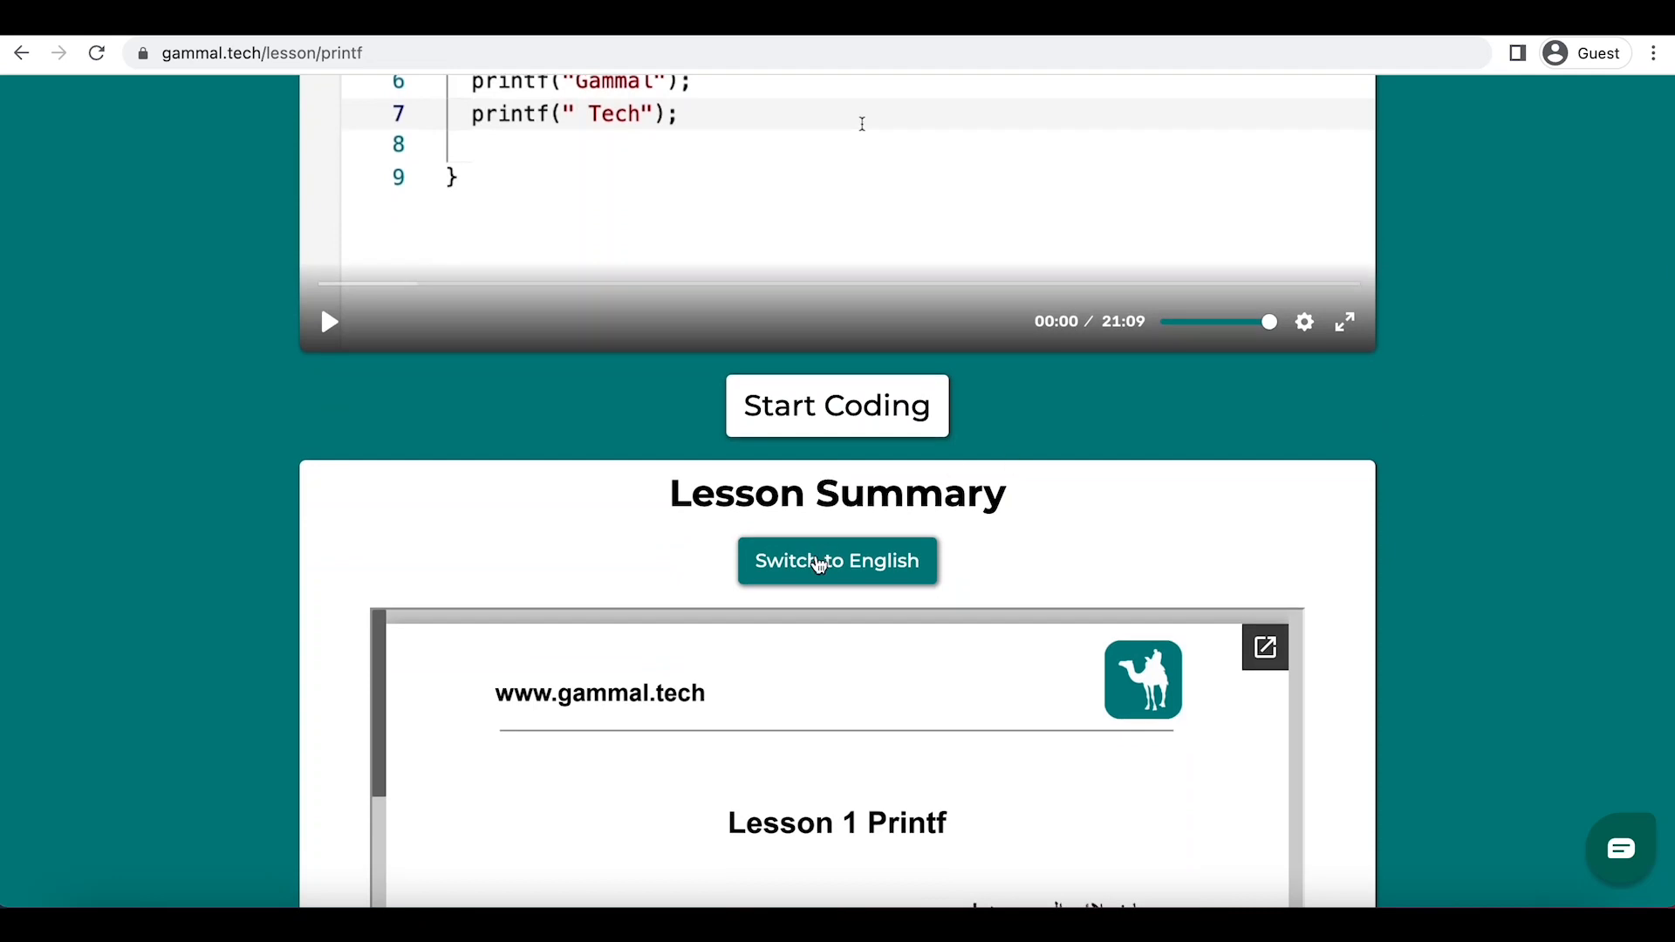
pyautogui.click(837, 561)
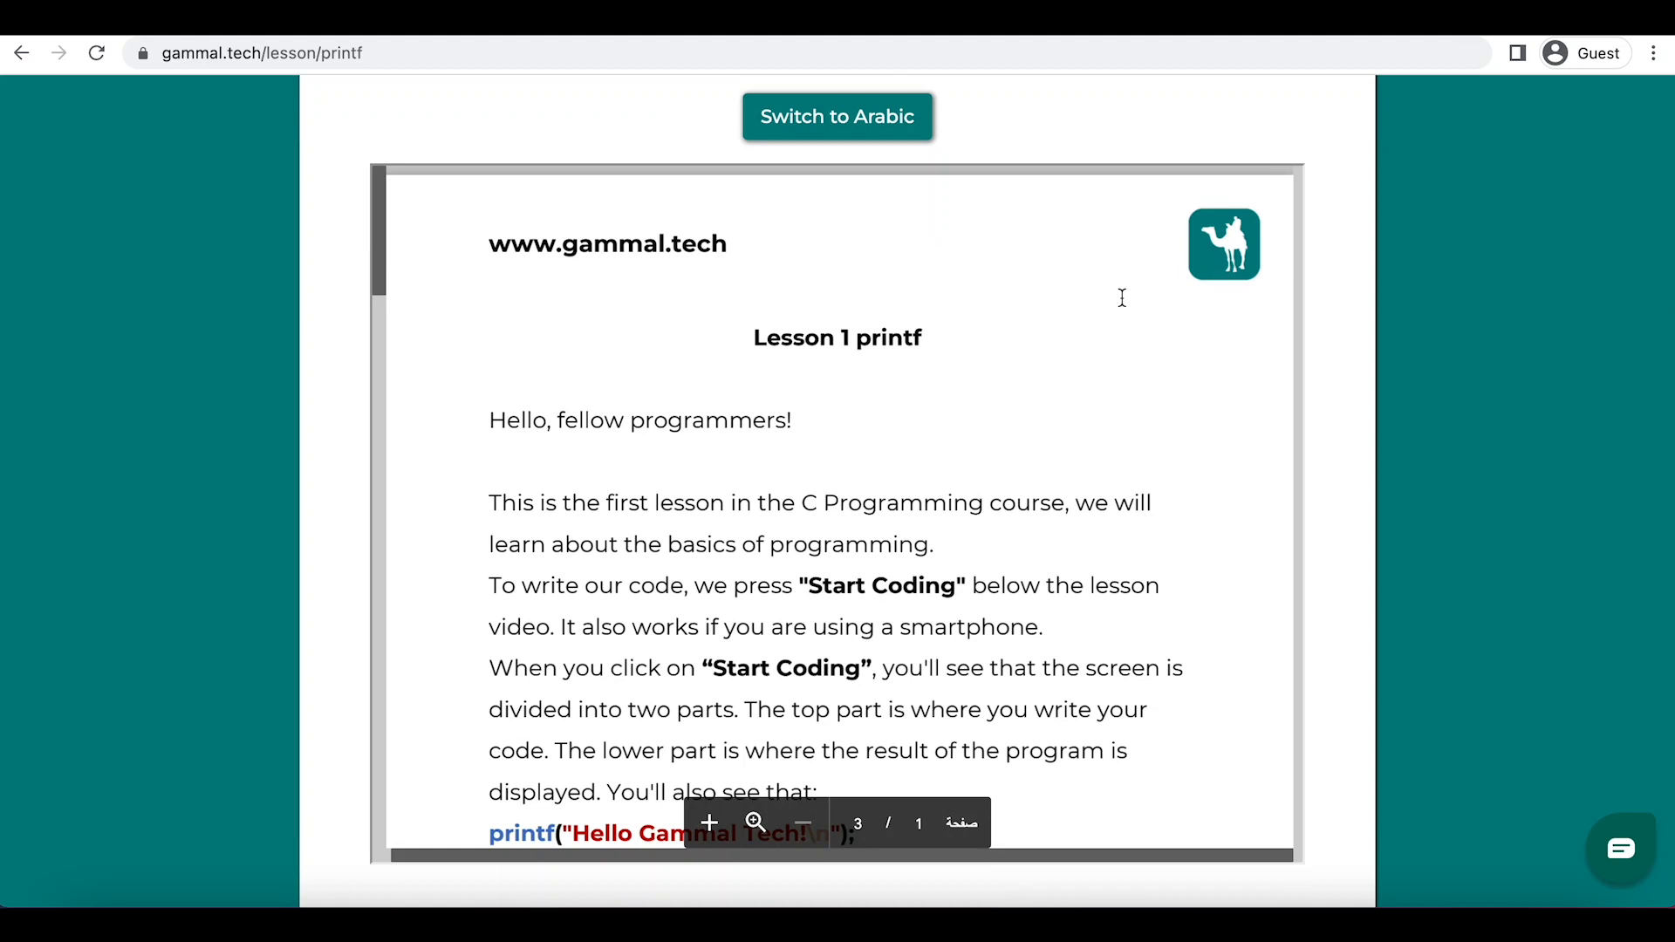
pyautogui.scroll(-3)
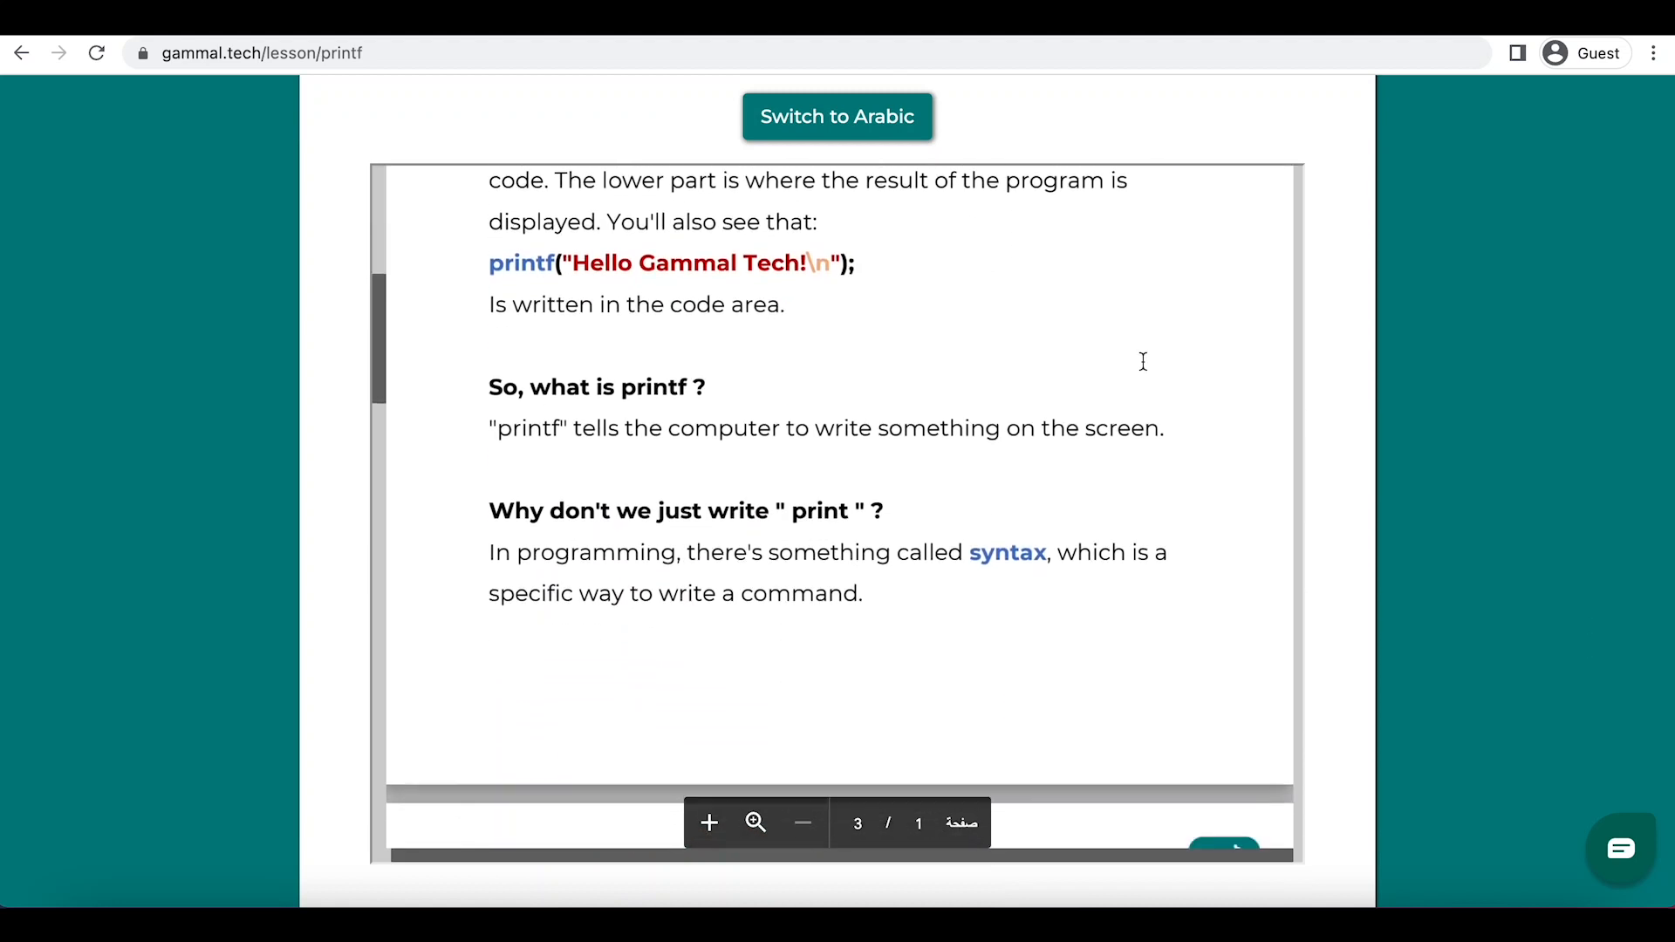
pyautogui.scroll(-3)
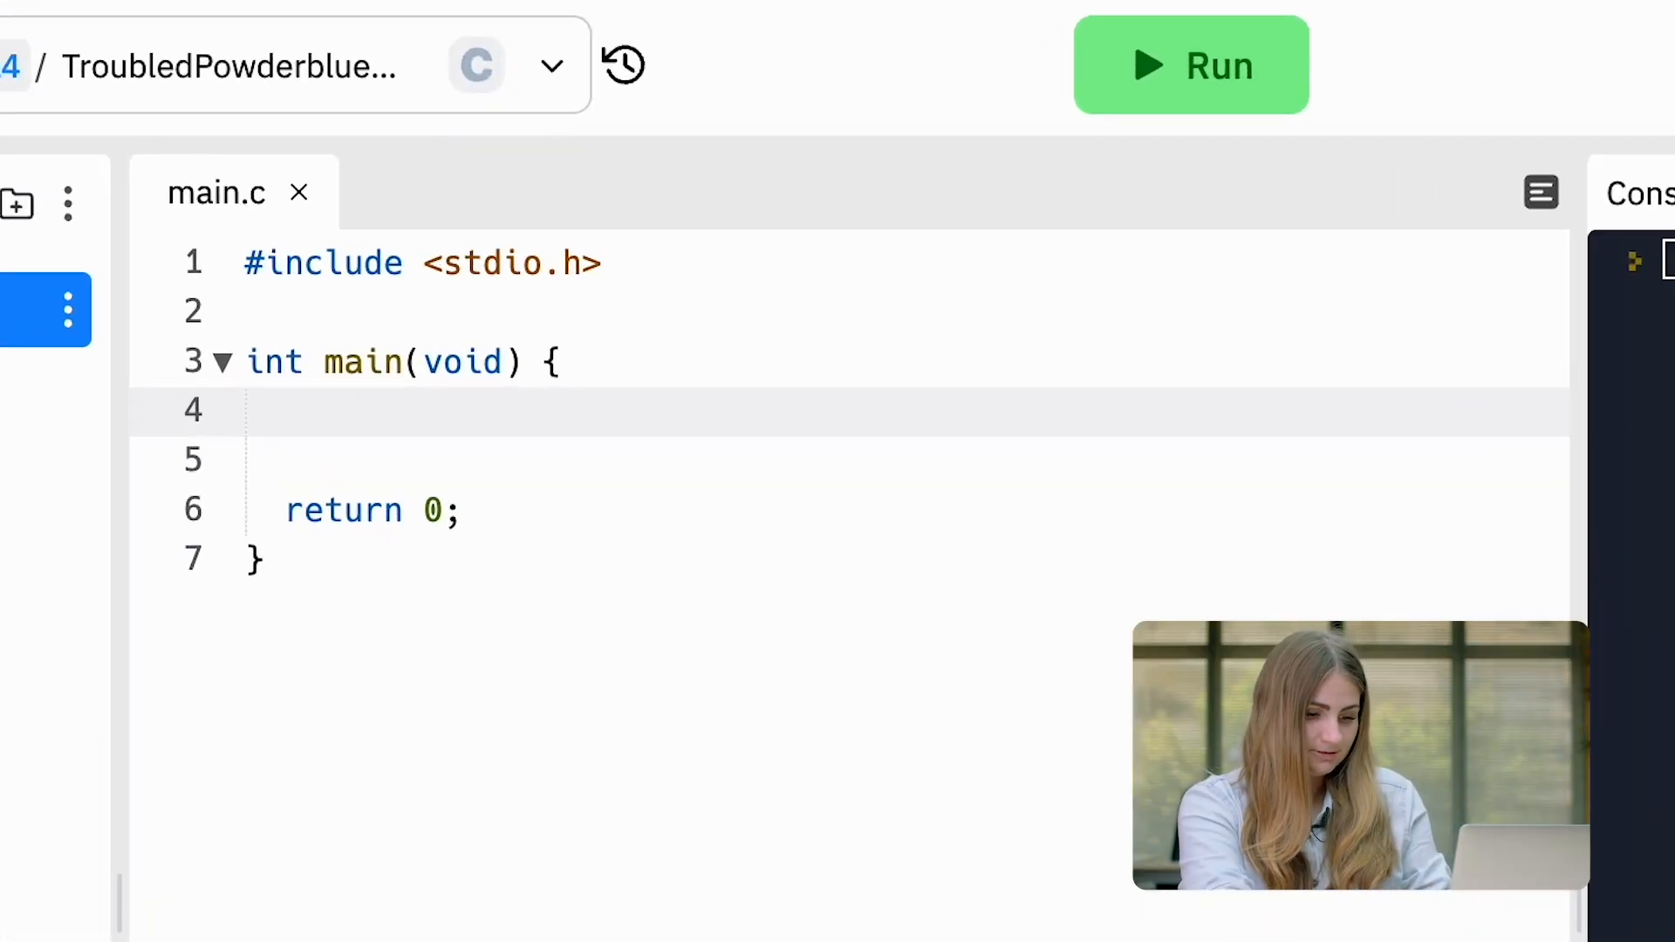
pyautogui.write('print')
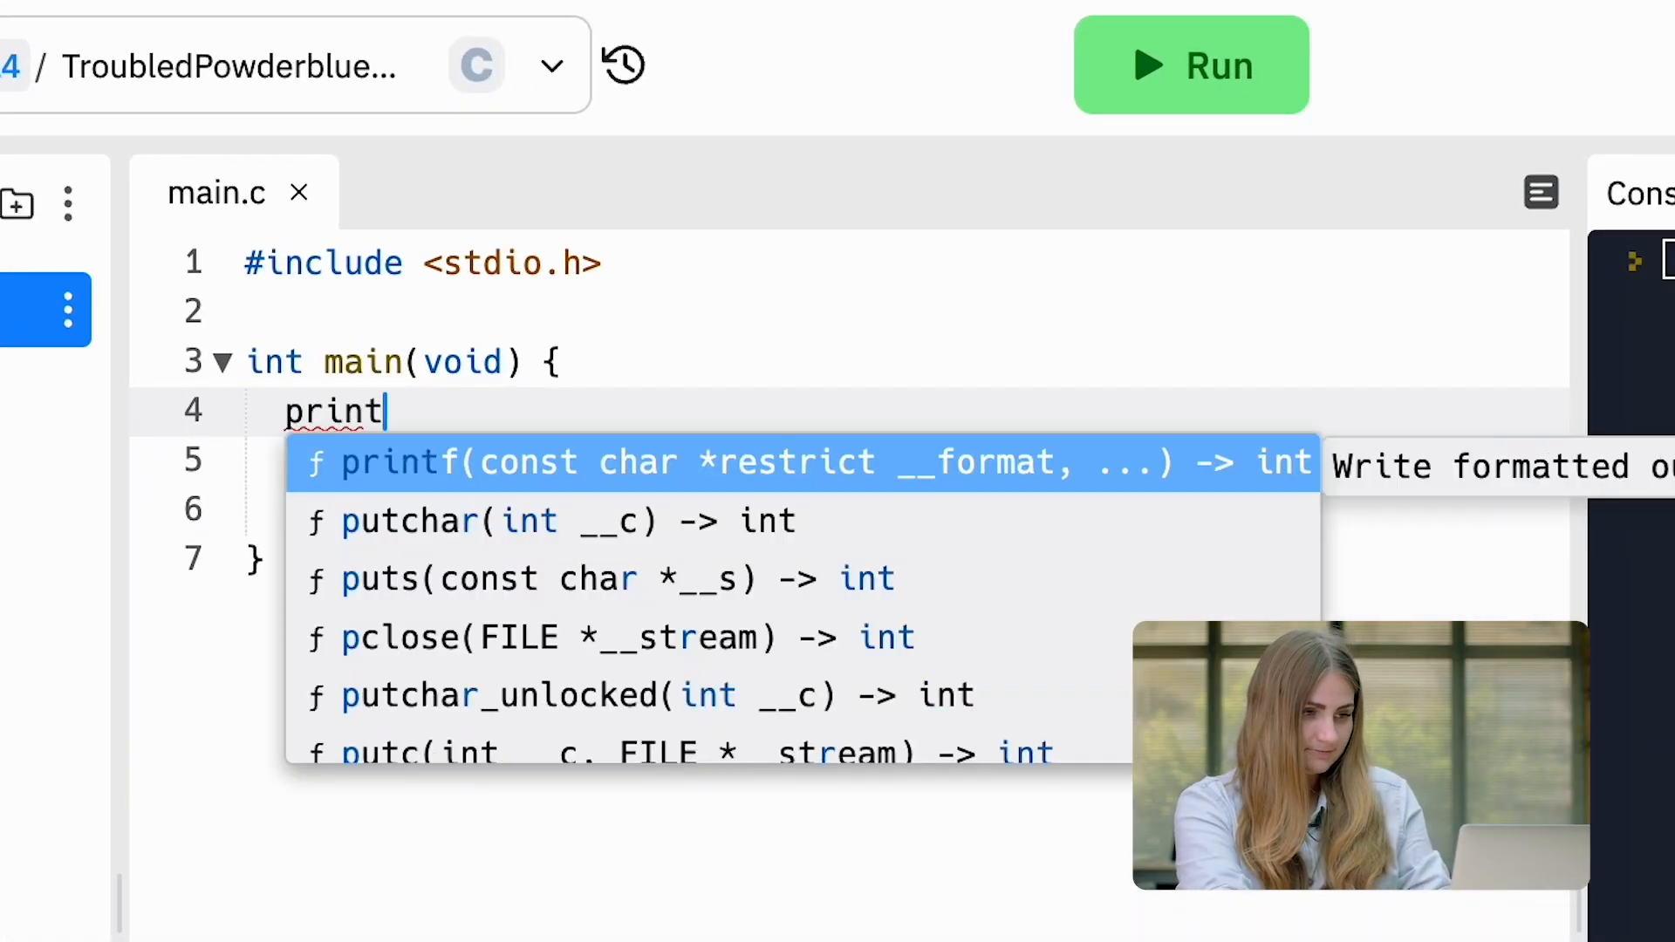
pyautogui.write('f(')
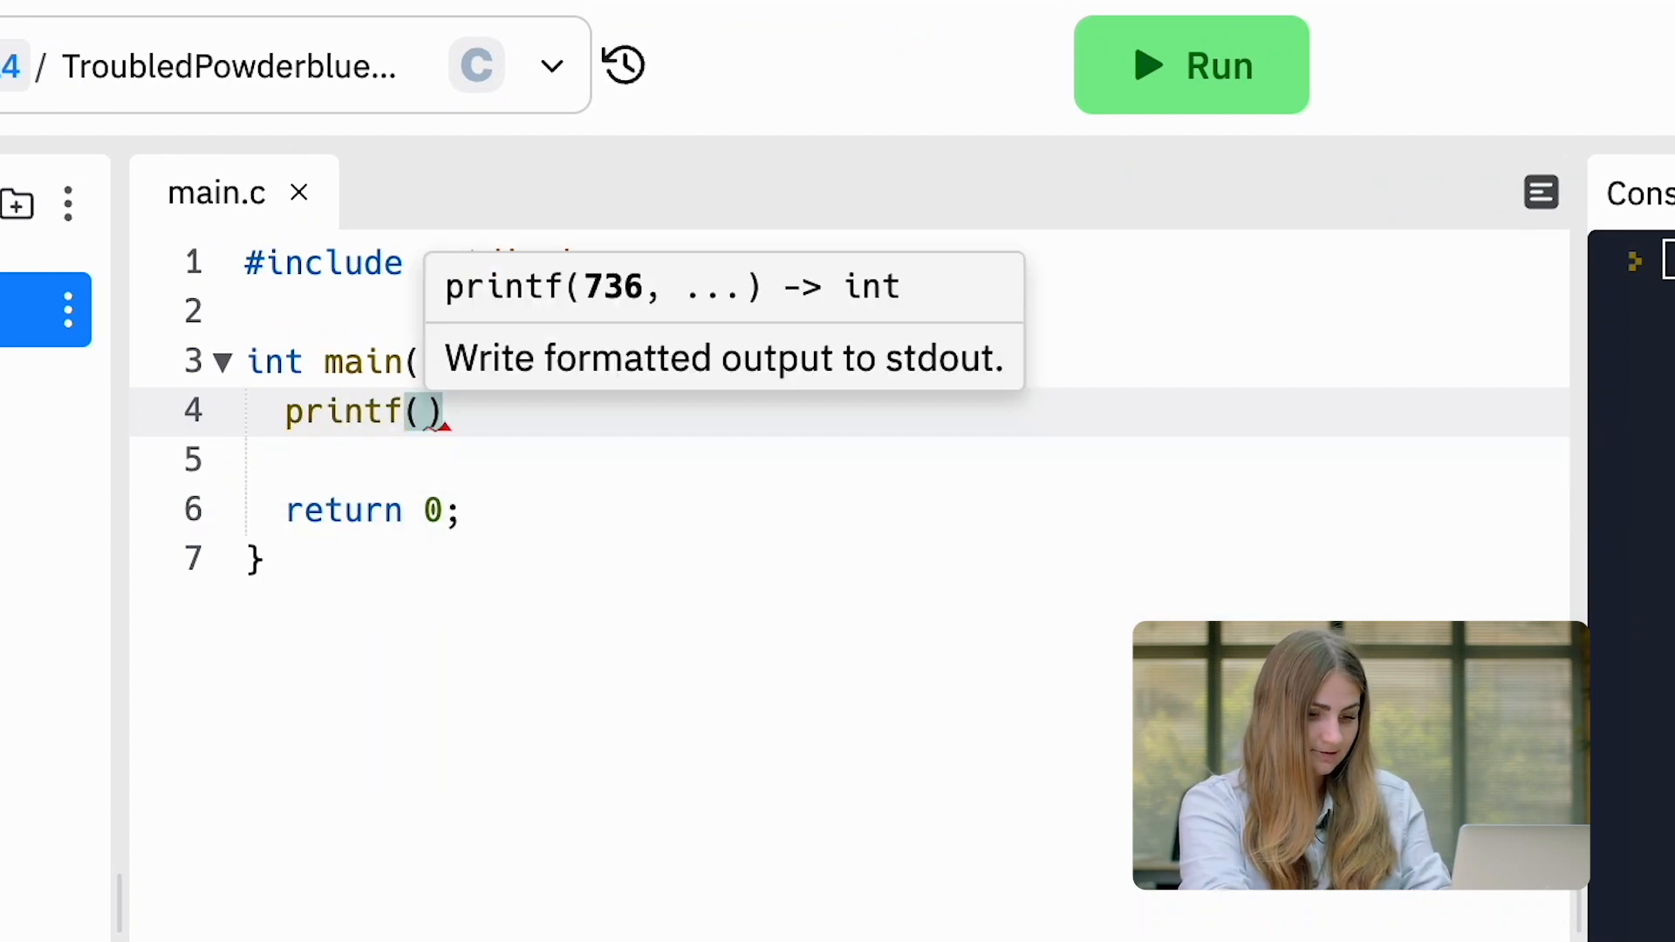
pyautogui.write('""')
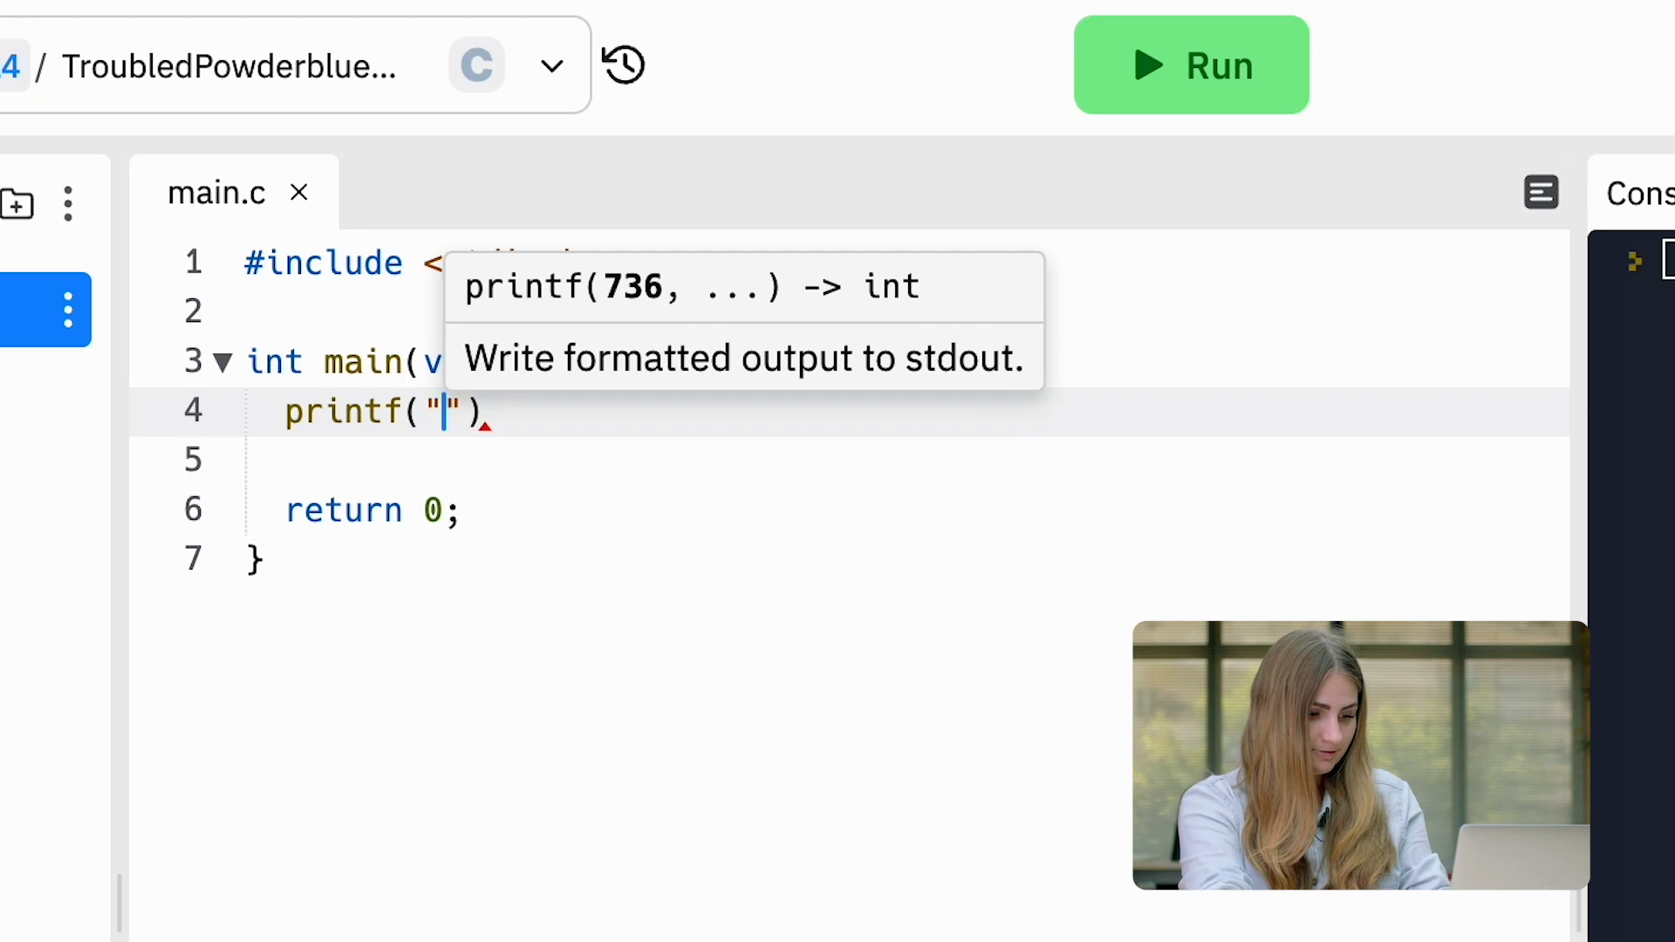
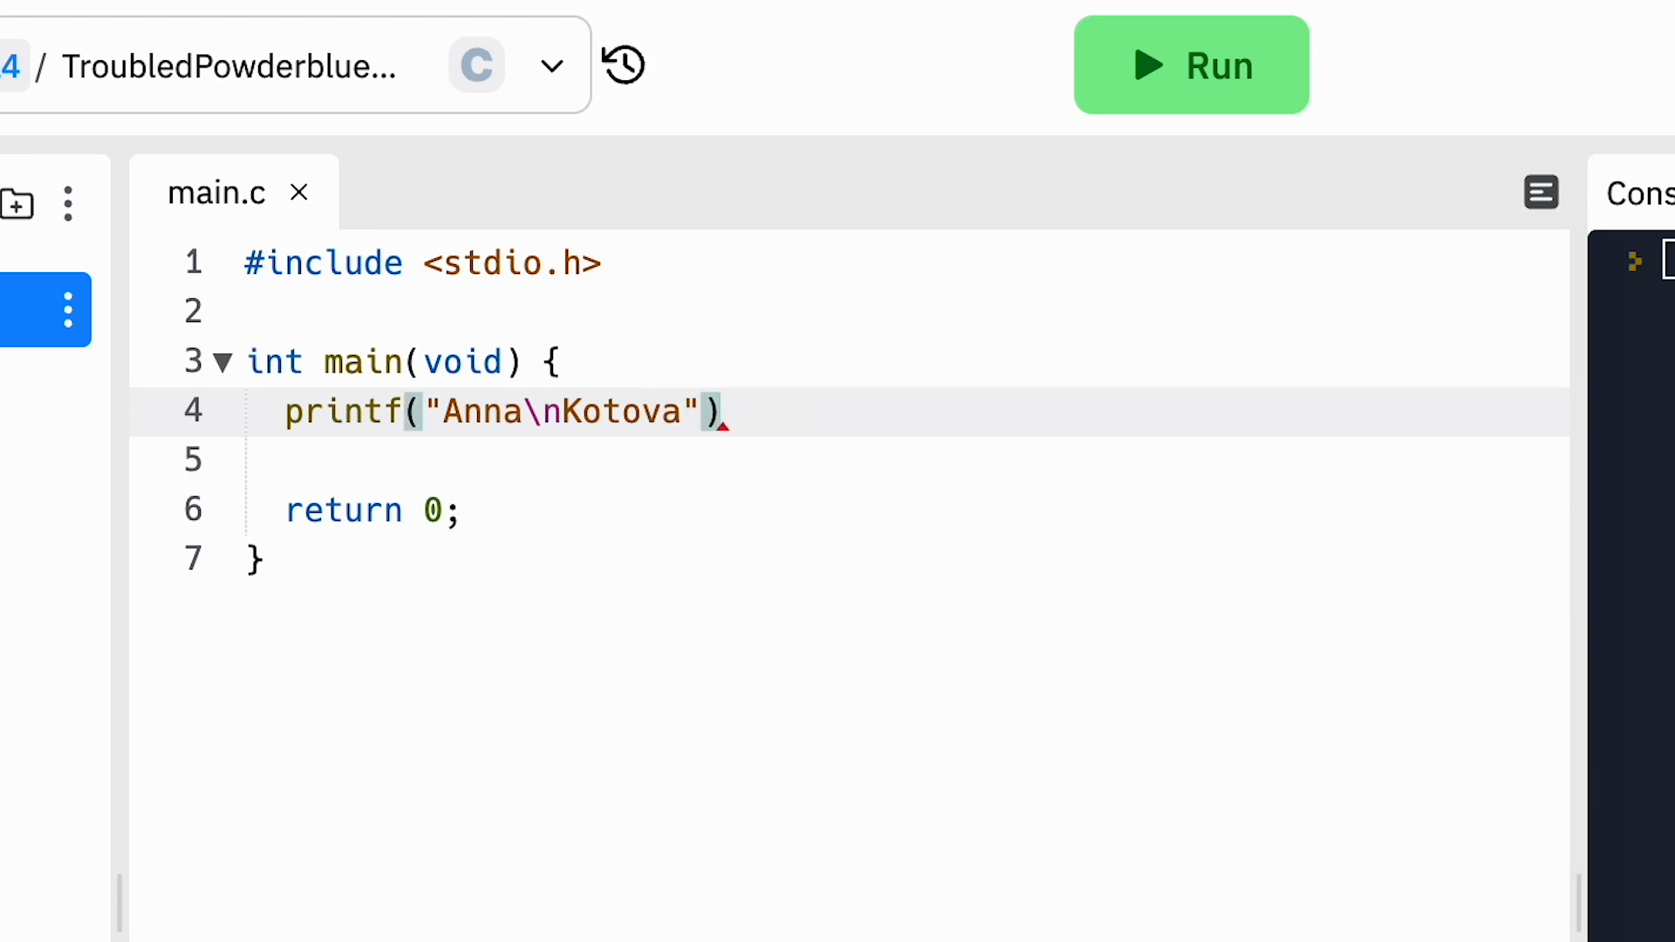
pyautogui.write(';')
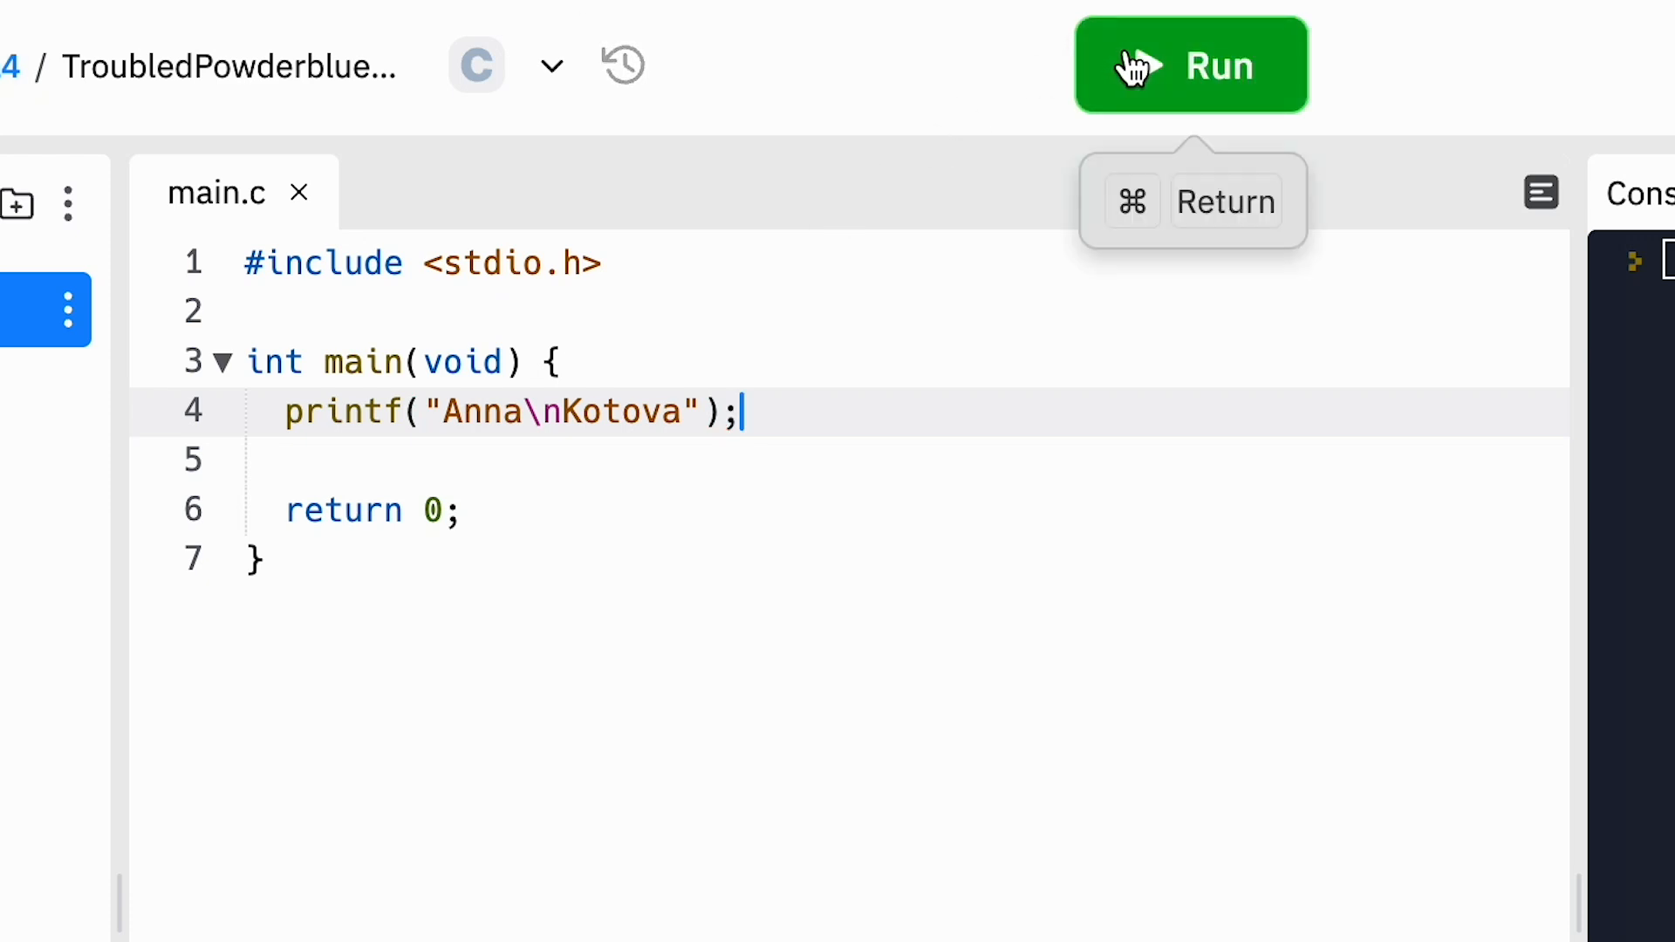
pyautogui.click(1190, 64)
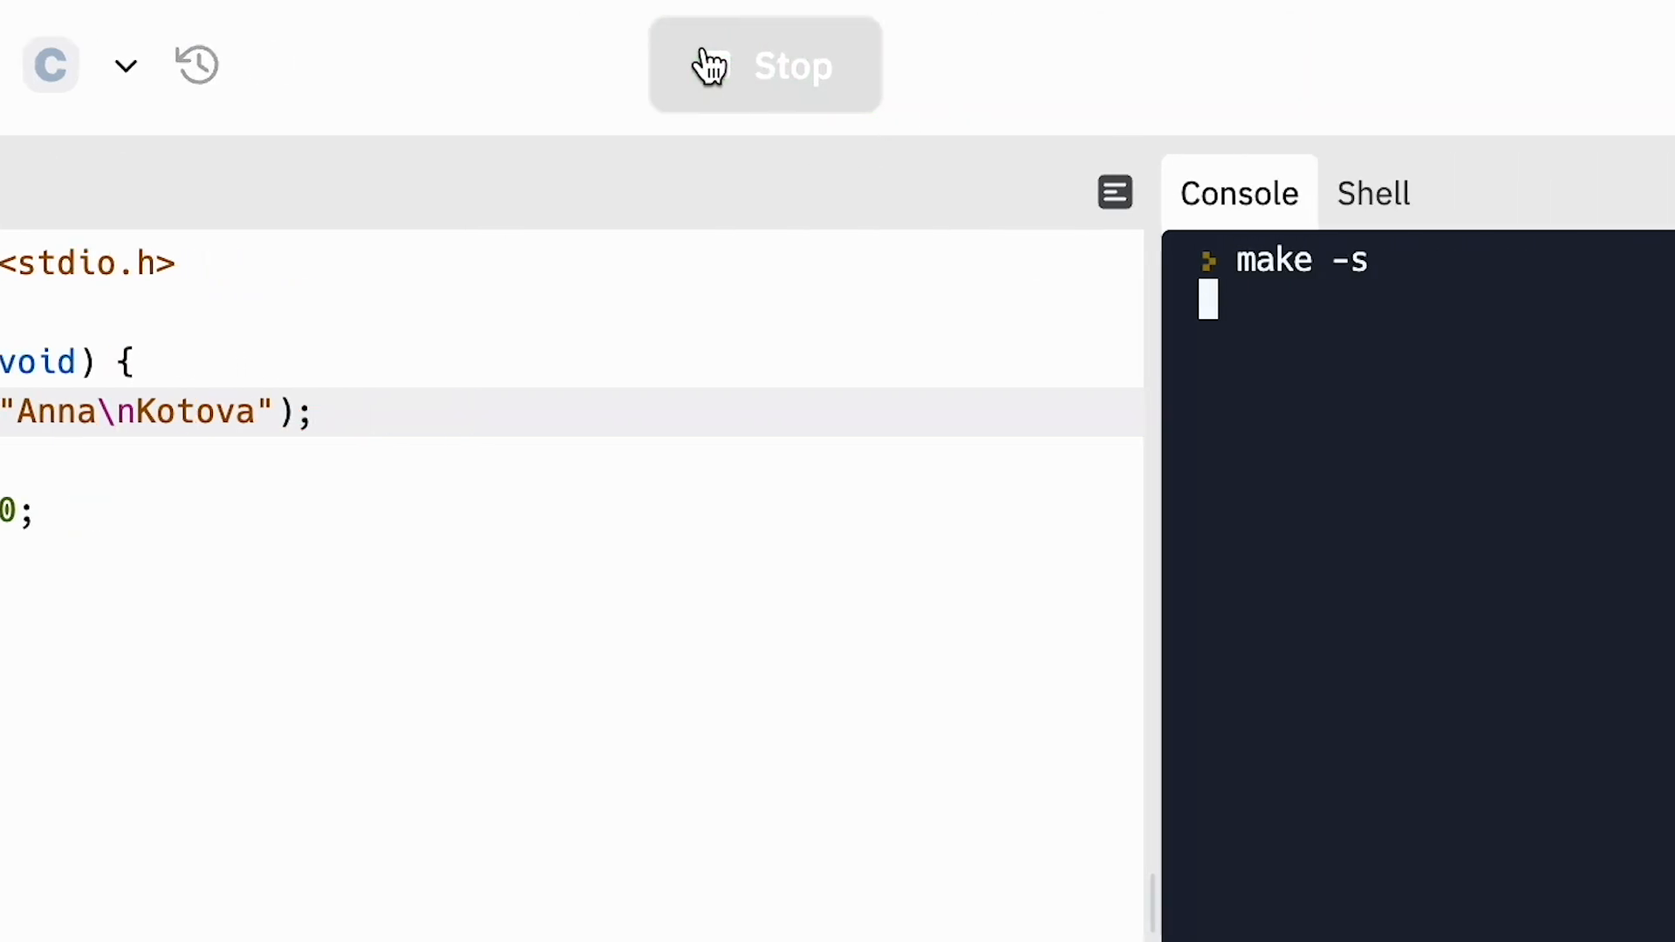